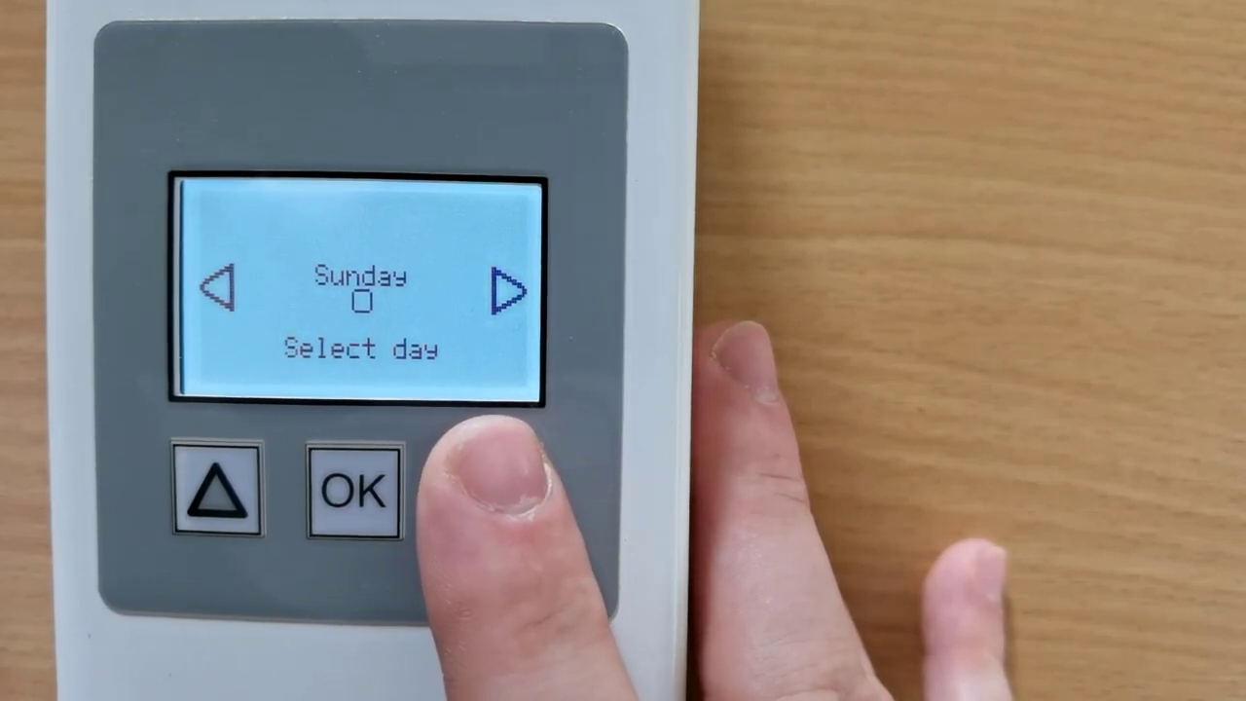
Step: Confirm Sunday as the day whose heating schedule will be programmed
click(352, 499)
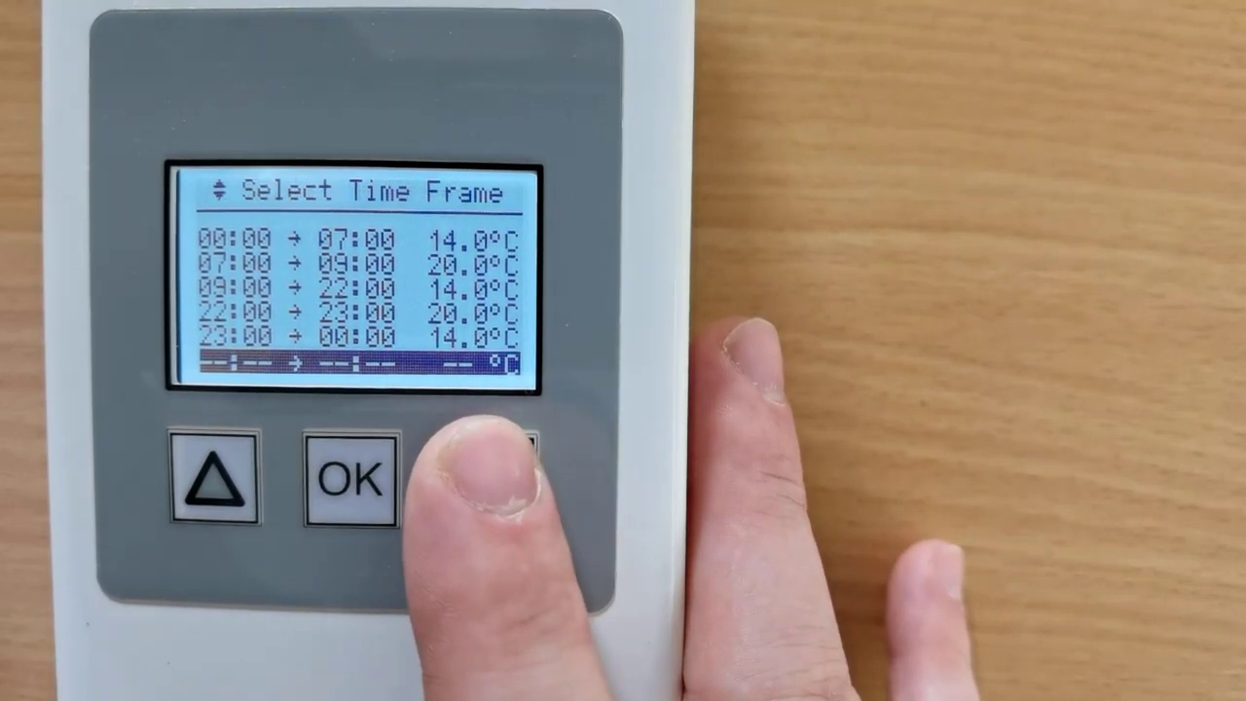
Step: Leave Sunday's Select Time Frame list via the back option after the final 23–00 14°C frame
click(351, 484)
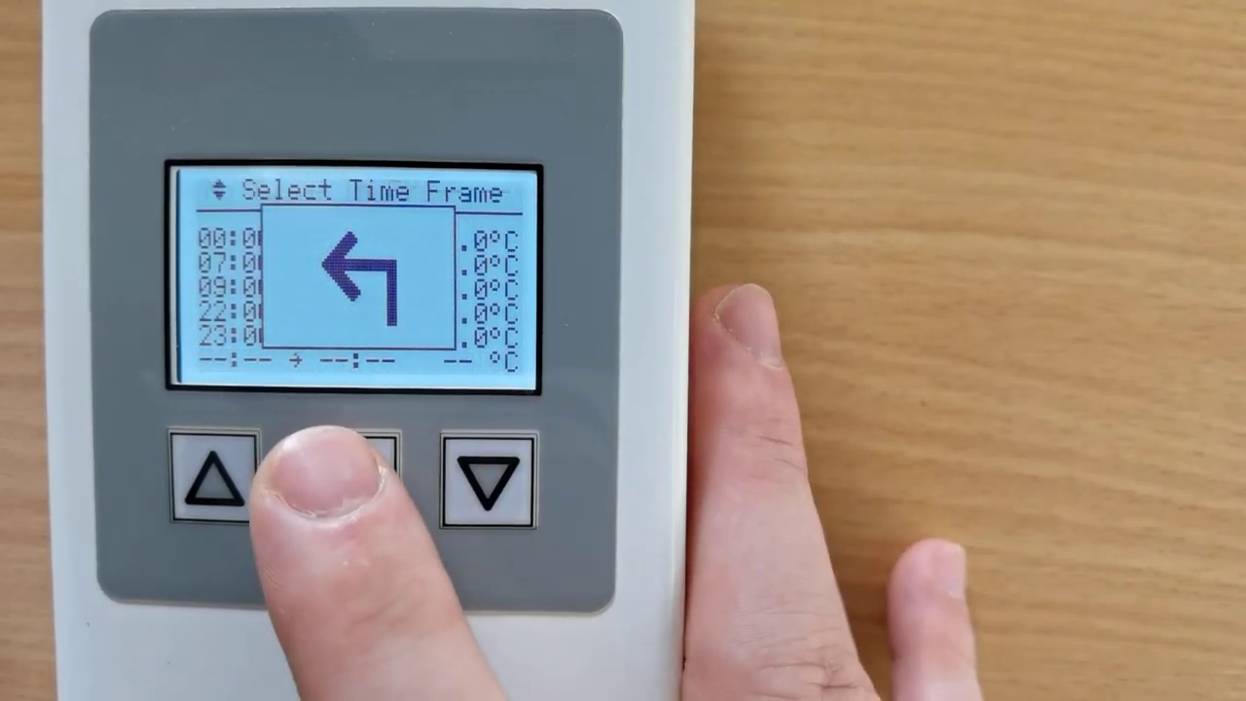